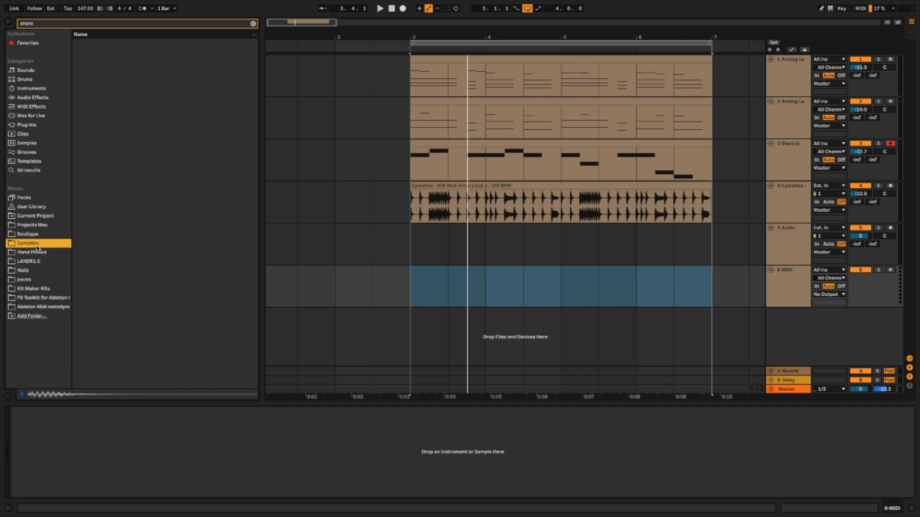
Load the Cymatics Posty Trapstar Snare onto track 6 with an empty MIDI clip ready.
click(155, 197)
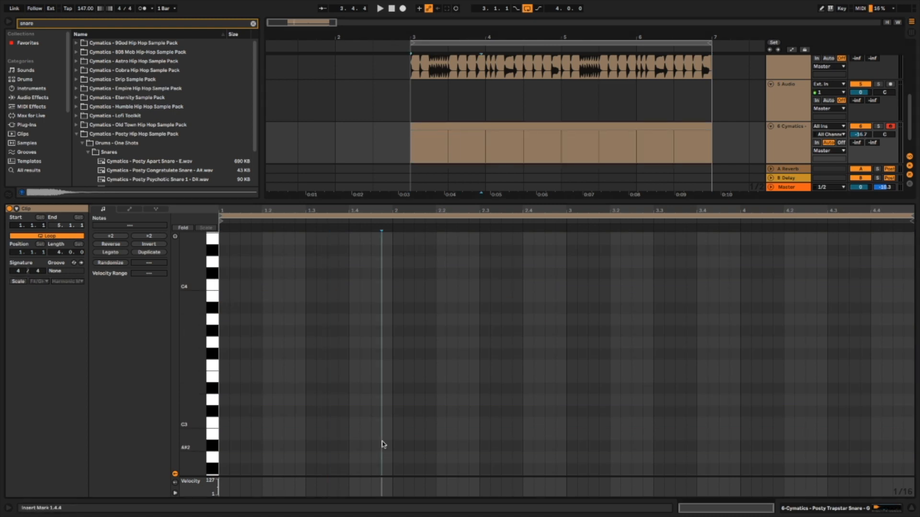
Draw C3 snare hits on beat three of each bar plus extra hits at the end of bar four.
click(267, 415)
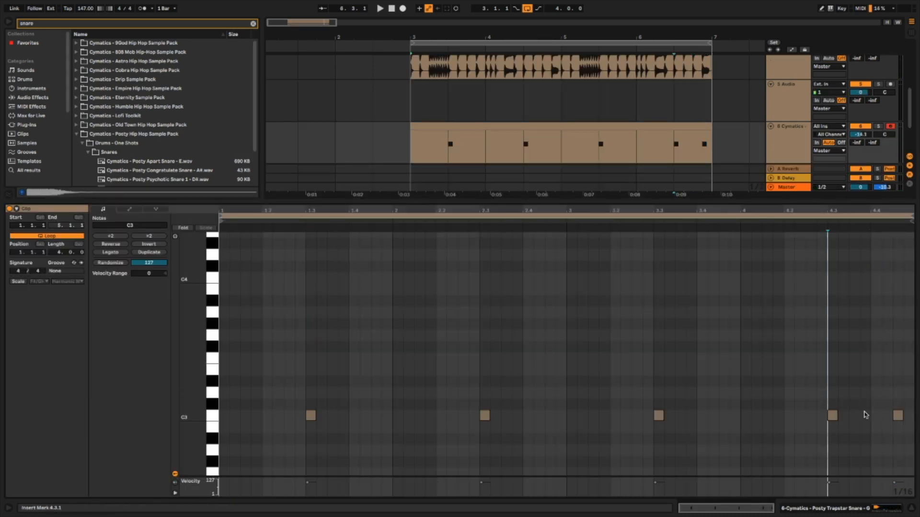
click(859, 415)
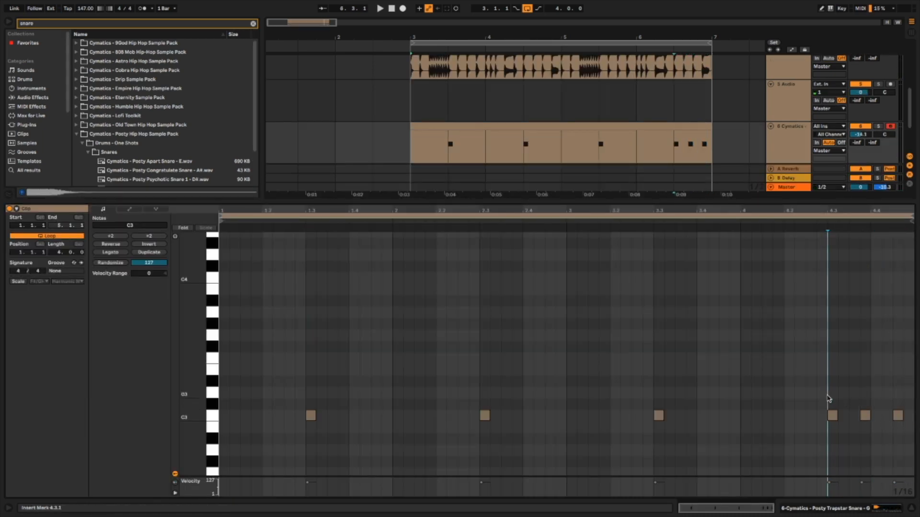
click(380, 8)
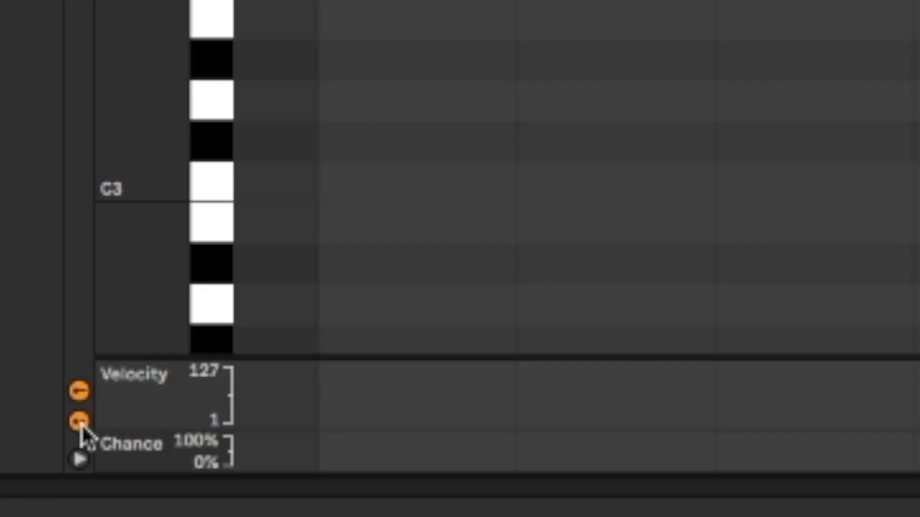
mouse_move(136, 460)
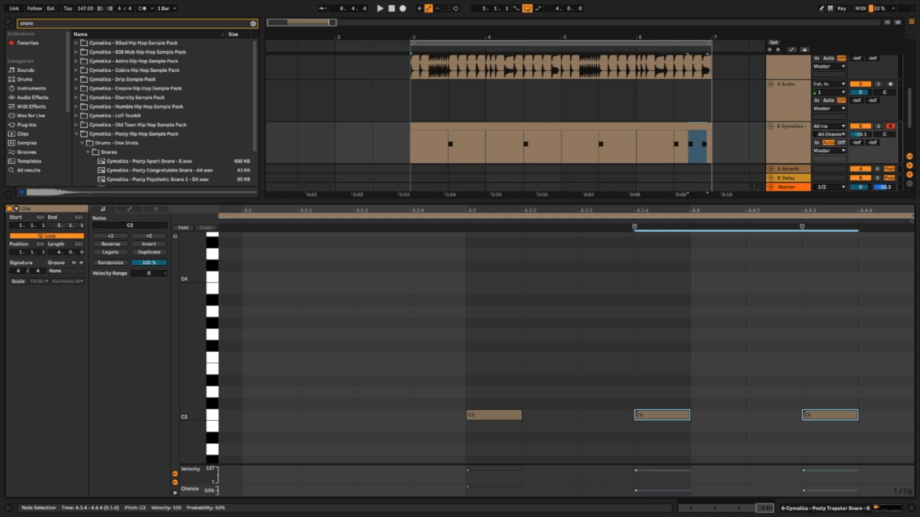
Lower the chance of the final two C3 snare hits to 53% probability.
key(cmd+space)
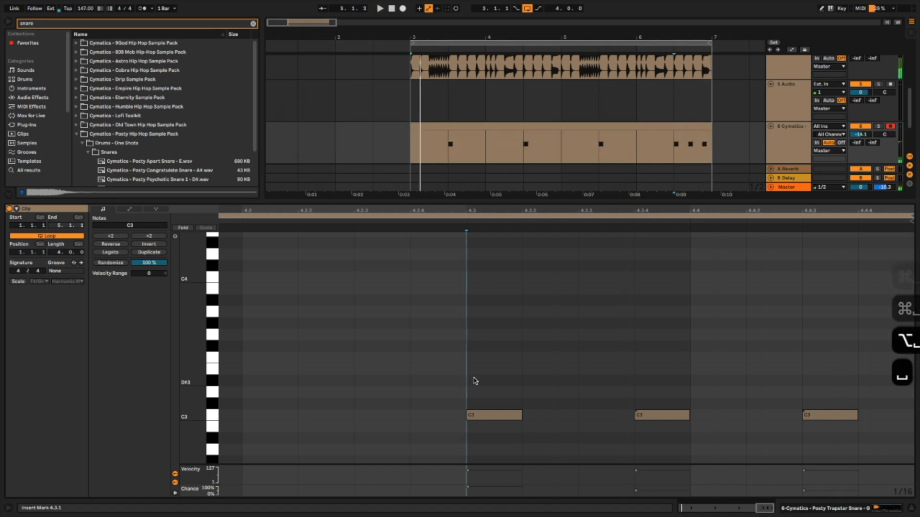
Play the snare clip back from bar four to hear the lower-chance hits.
click(380, 8)
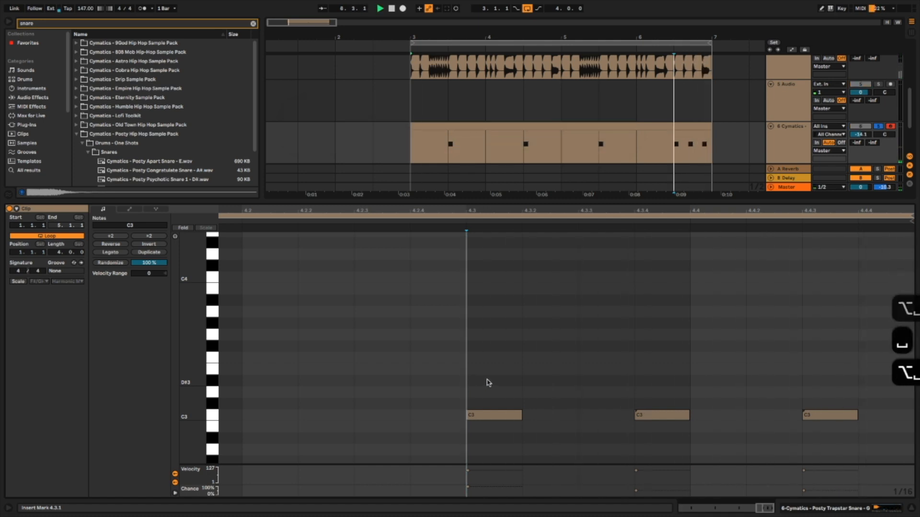